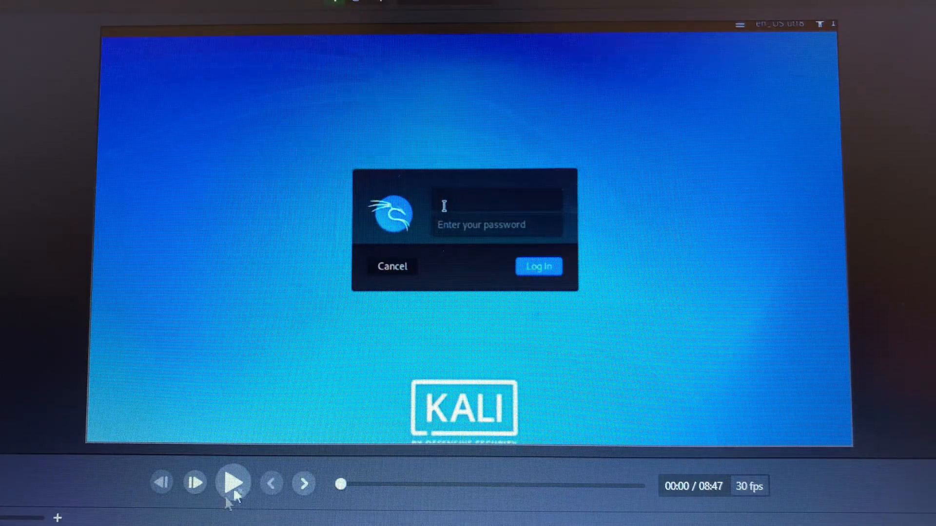
# Log in to the Kali desktop with the username and password.
pyautogui.click(232, 482)
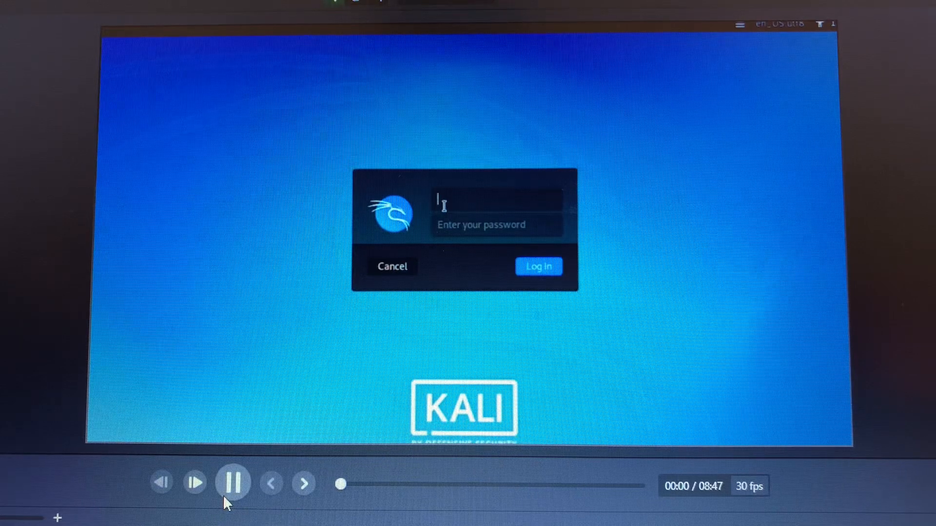
pyautogui.write('osboxes')
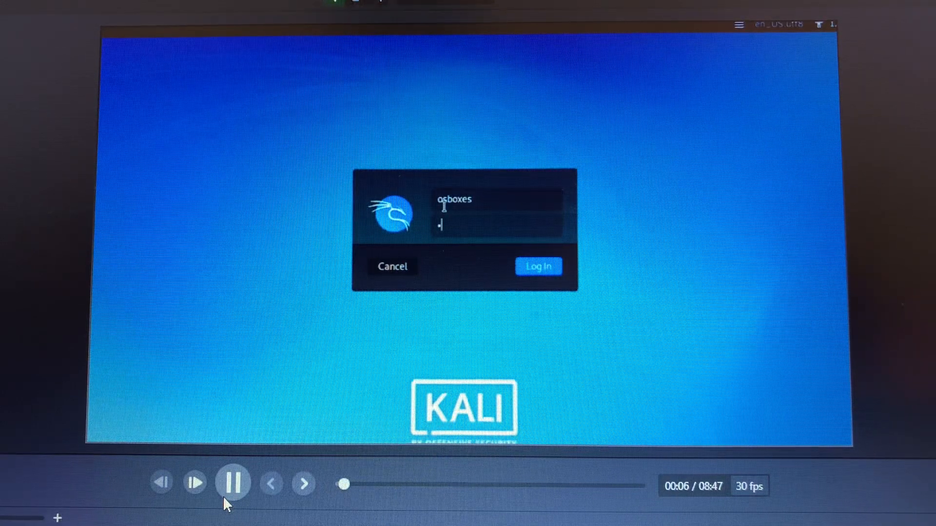
pyautogui.write('password')
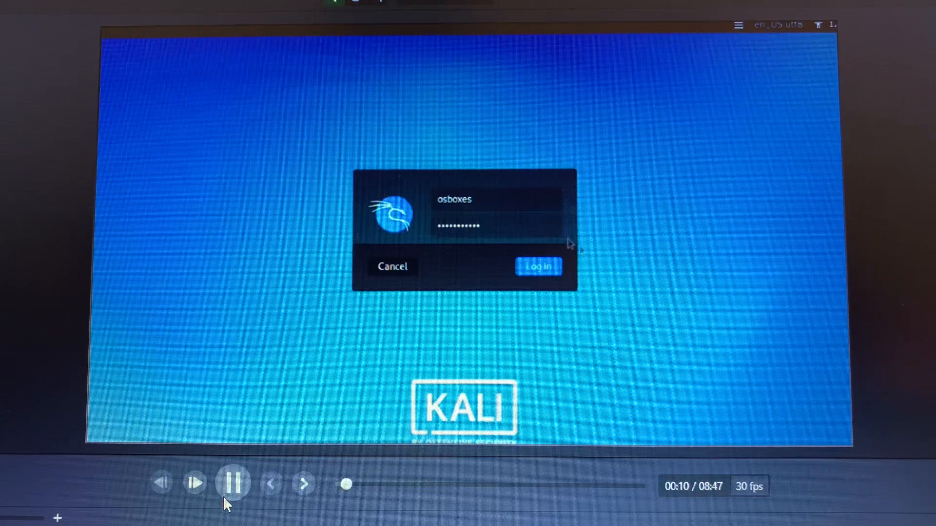
pyautogui.click(536, 266)
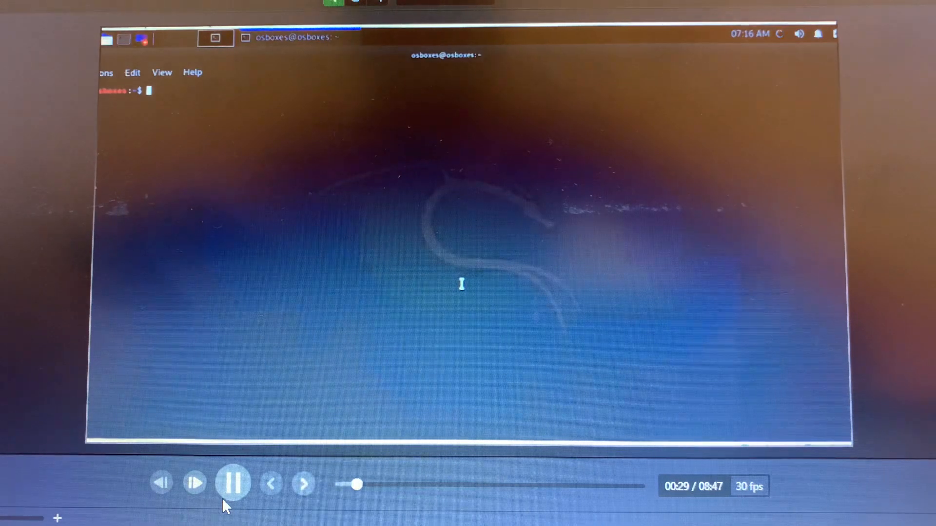
# Run xplico, then start the apache2 service again with sudo after the plain attempt fails.
pyautogui.write('xplico')
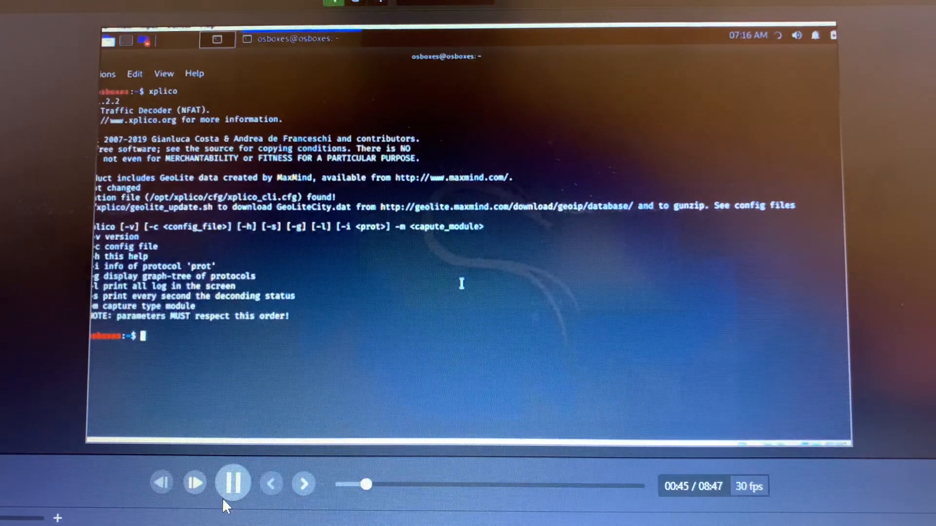
pyautogui.write('service apache2 start')
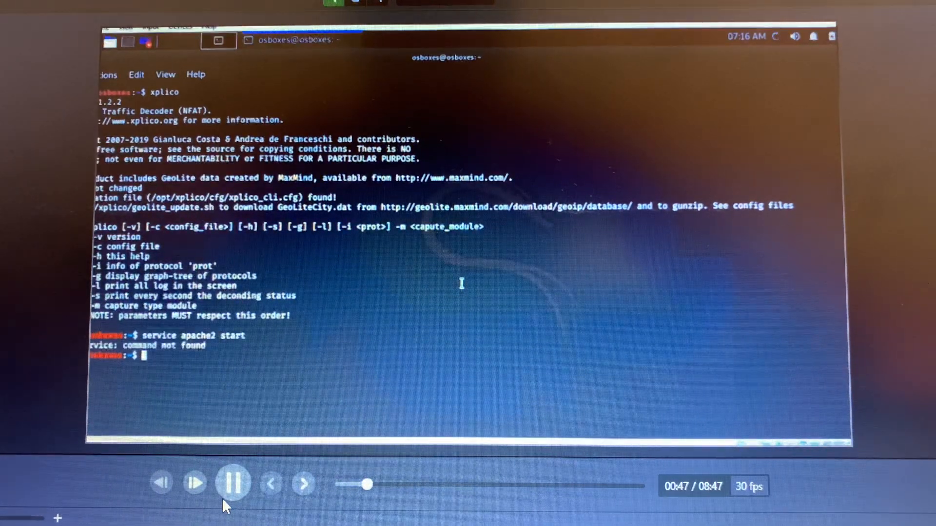
pyautogui.write('sudo')
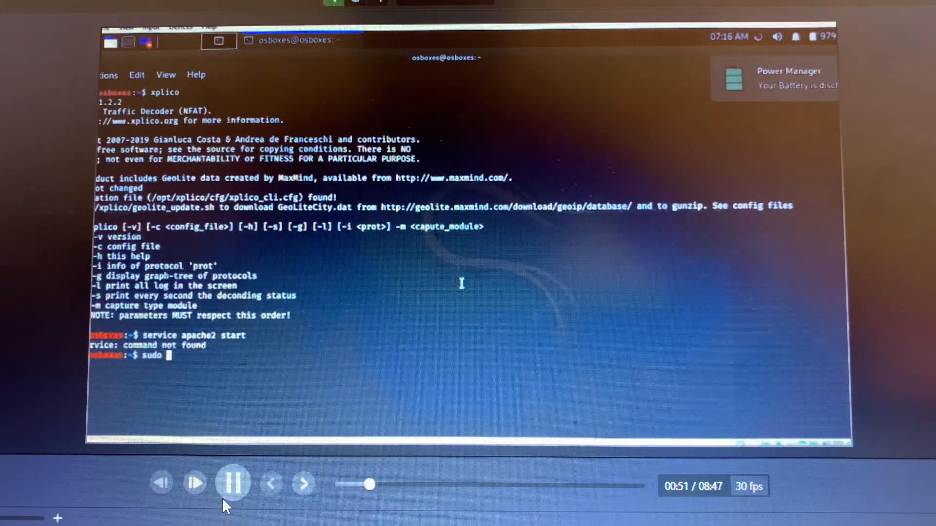
pyautogui.write('service apa')
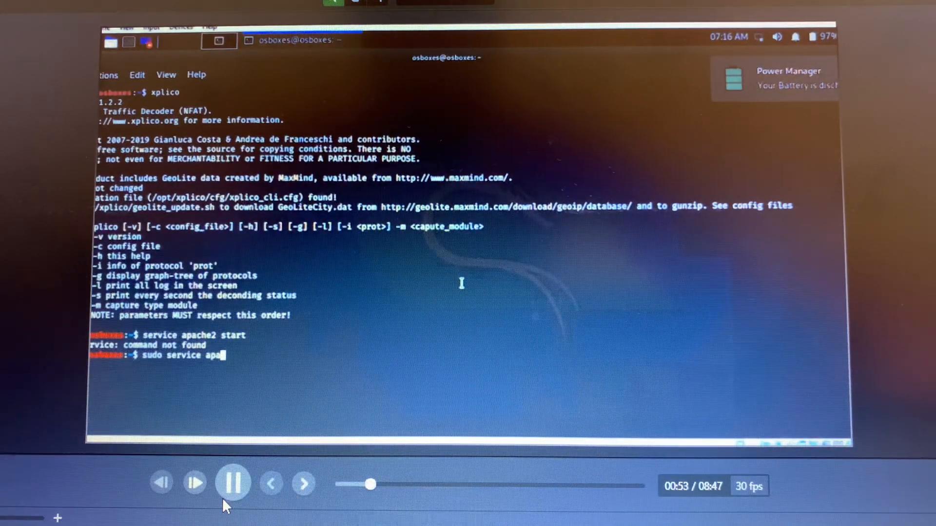
pyautogui.write('che2')
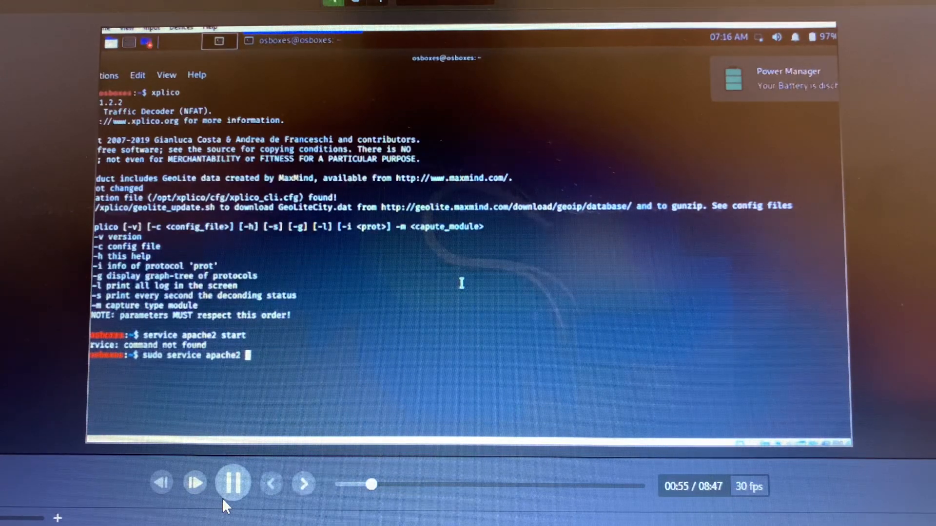
pyautogui.write('start')
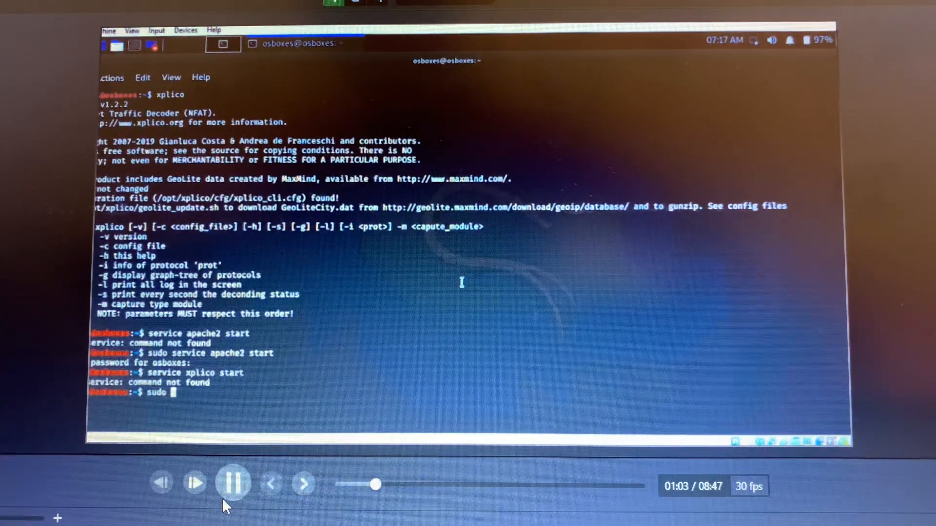
# Start the xplico service with sudo.
pyautogui.write('service xplico sta')
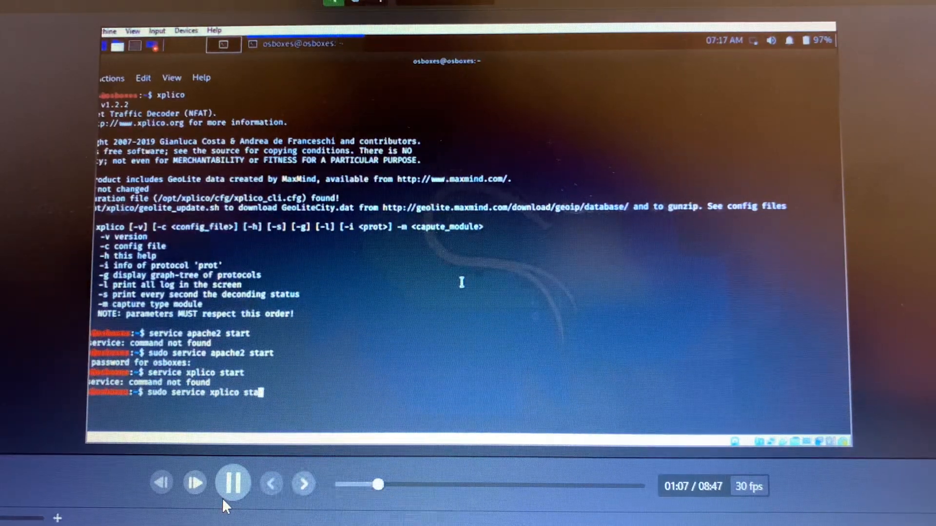
pyautogui.write('rt')
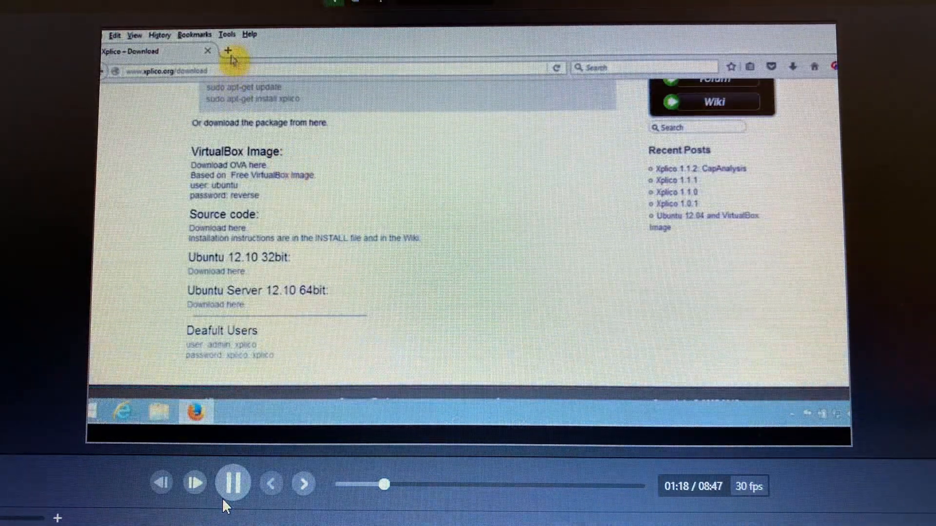
pyautogui.click(227, 50)
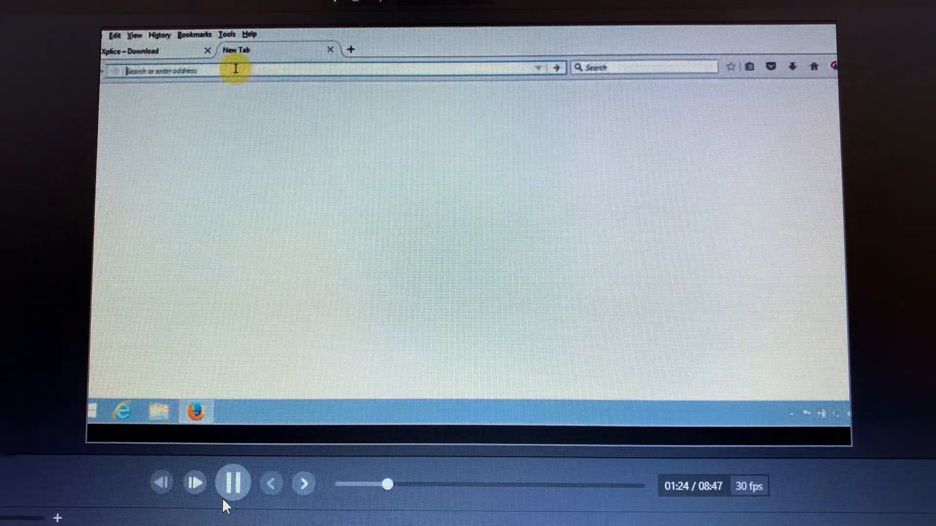
pyautogui.write('http://1')
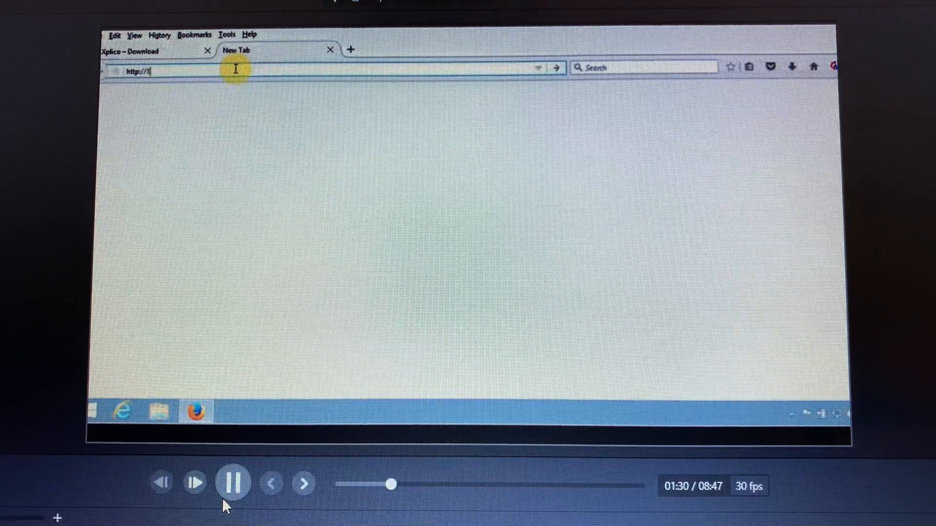
pyautogui.write('93')
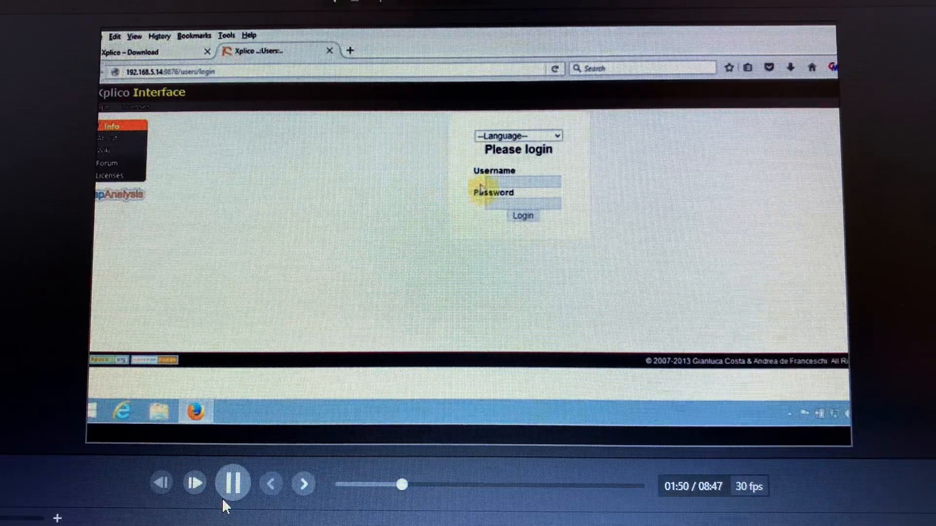
# Sign in to Xplico as user xplico with its password.
pyautogui.click(531, 179)
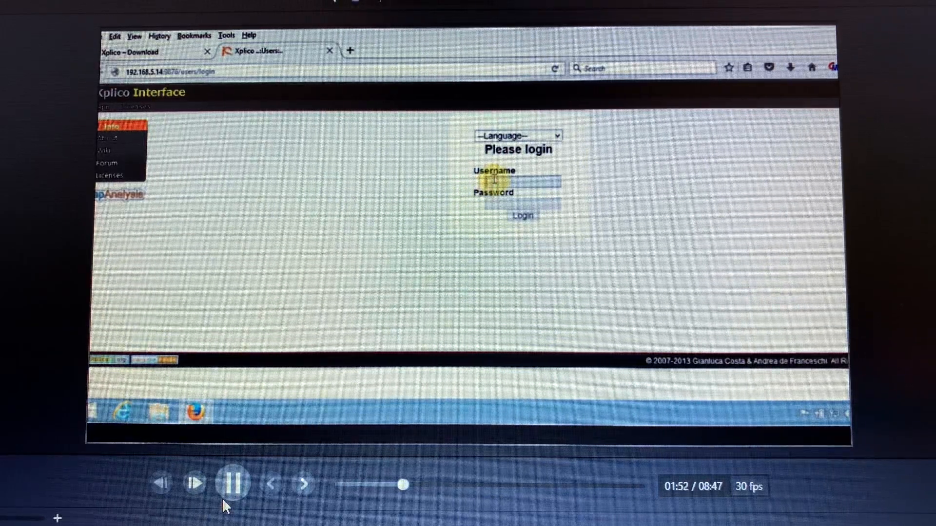
pyautogui.write('xplico')
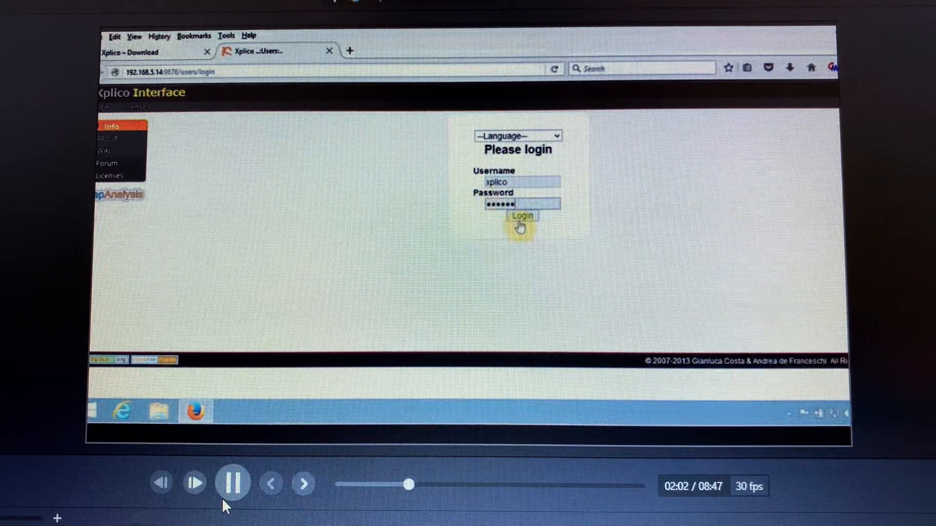
pyautogui.click(520, 216)
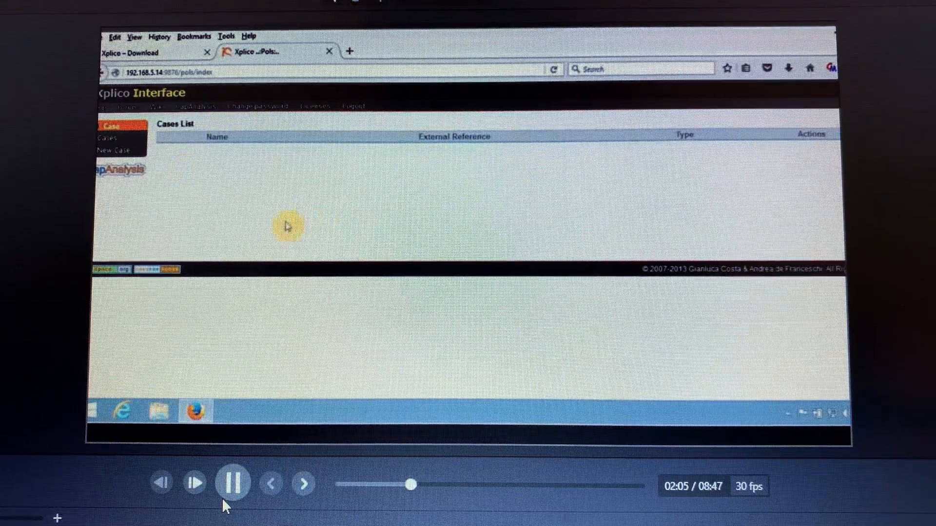
# Create a new case named Forensic Case 1 using uploaded PCAP files as the data source.
pyautogui.click(115, 151)
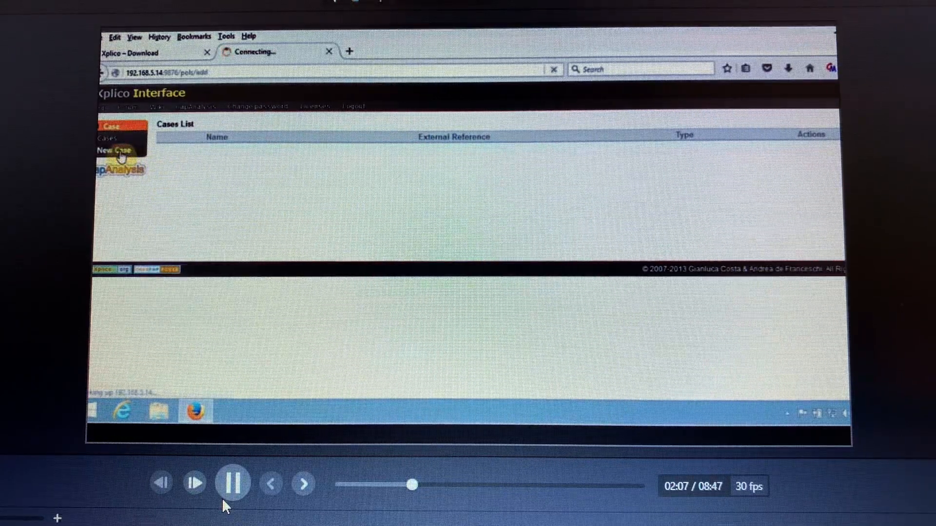
pyautogui.click(115, 150)
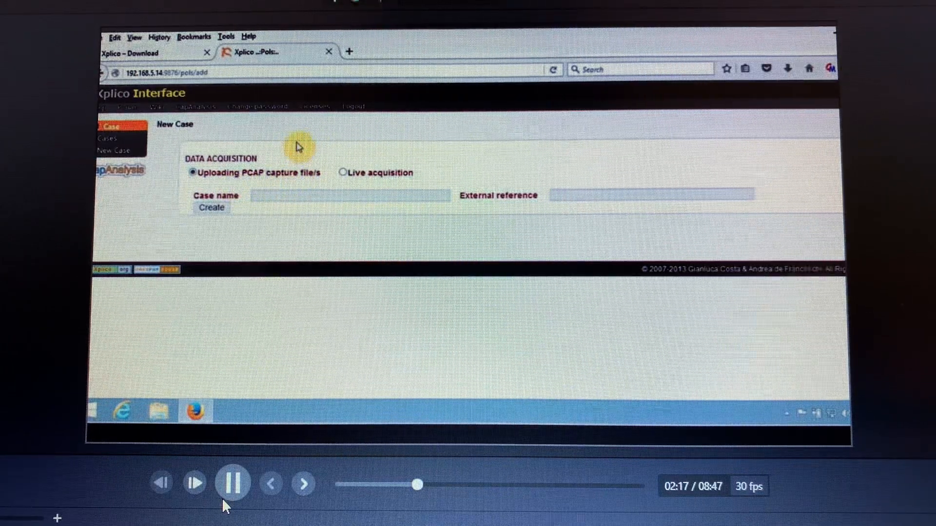
pyautogui.moveTo(340, 173)
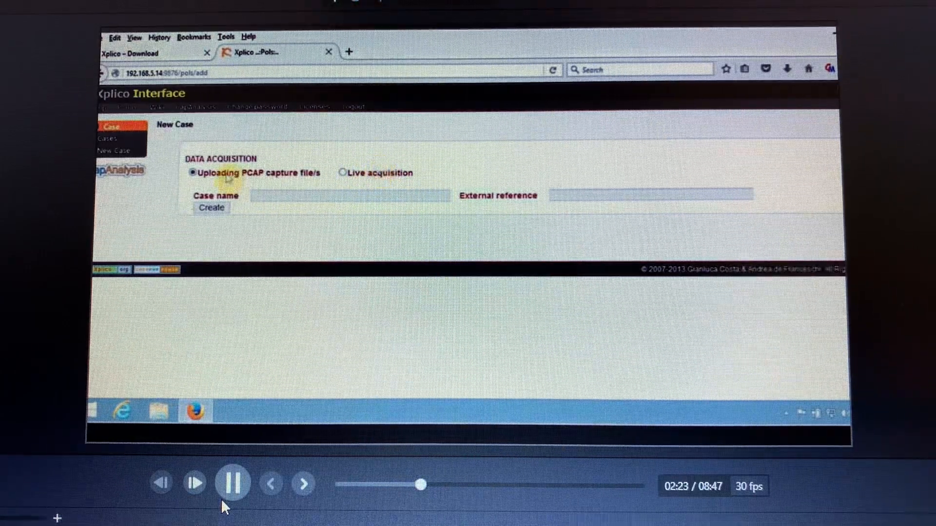
pyautogui.click(349, 196)
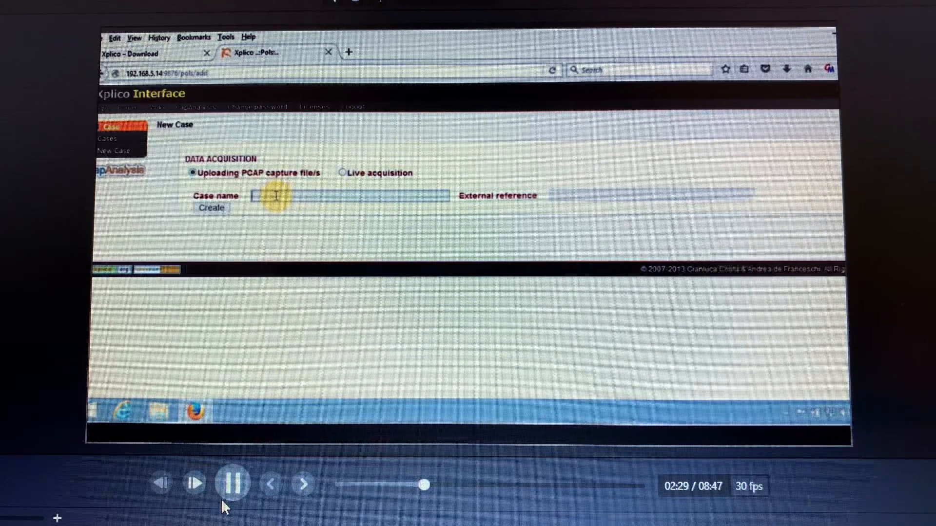
pyautogui.write('Forensic')
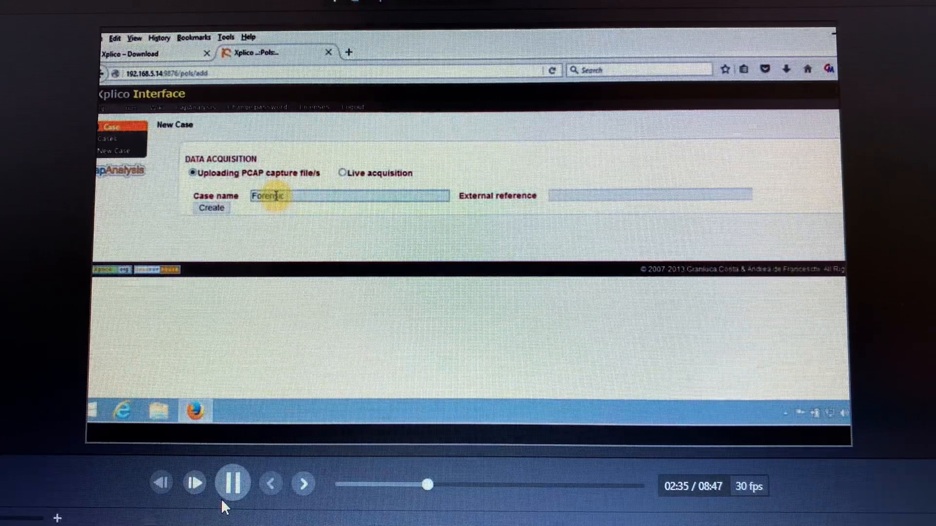
pyautogui.write('Case')
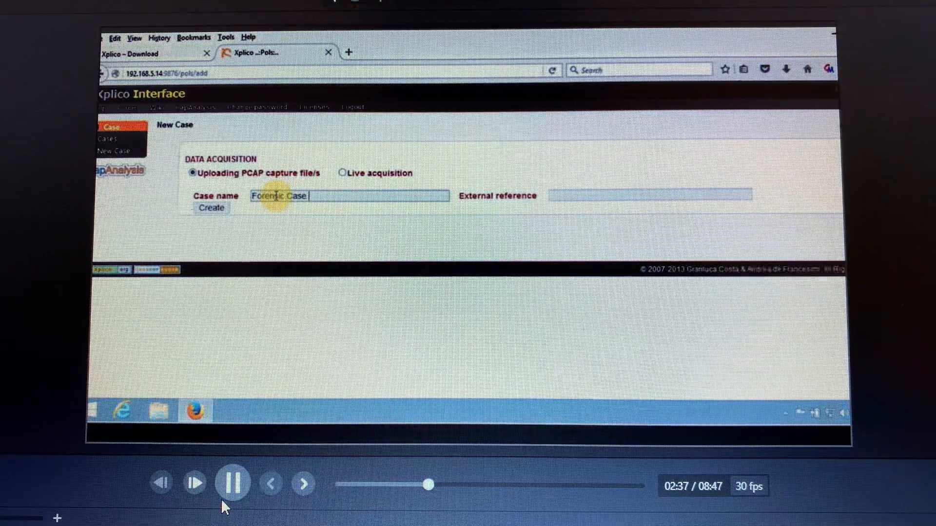
pyautogui.write('1')
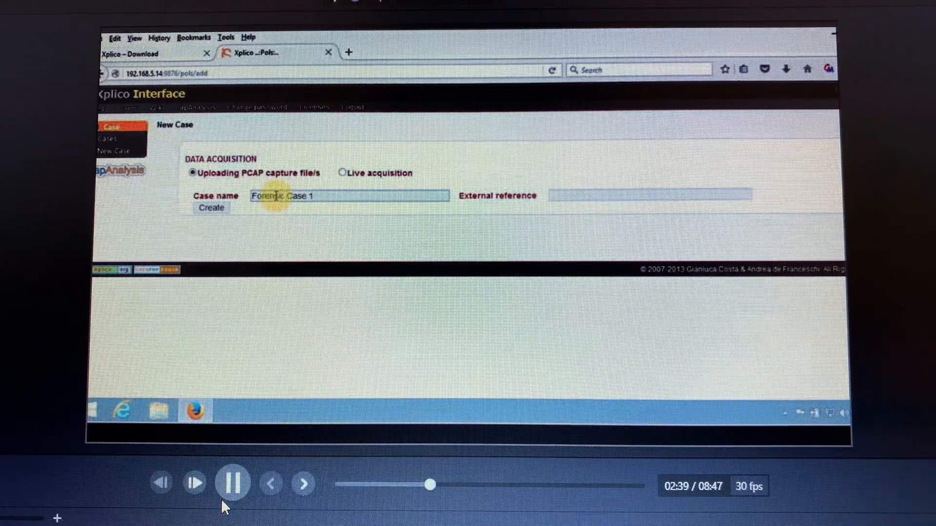
pyautogui.click(210, 207)
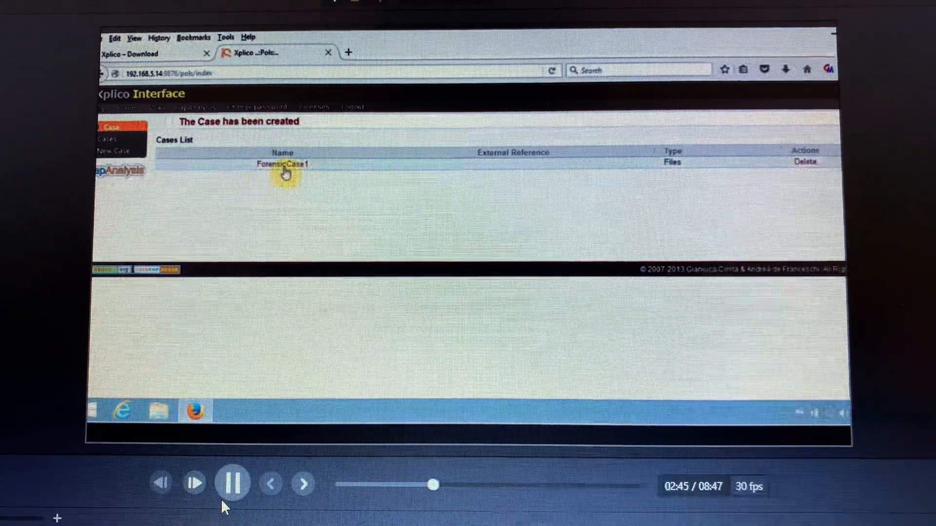
# Create listening session Session1 under ForensicCase1 and enter it.
pyautogui.click(281, 164)
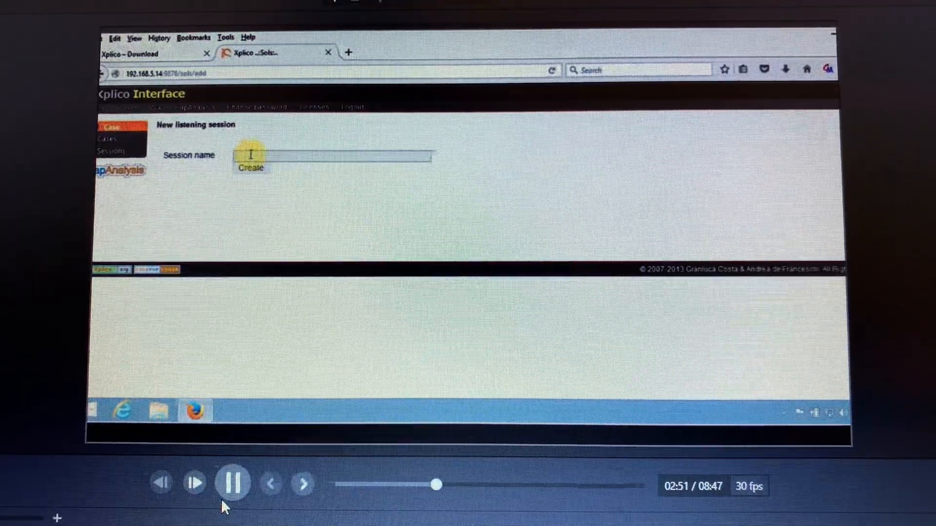
pyautogui.write('Session1')
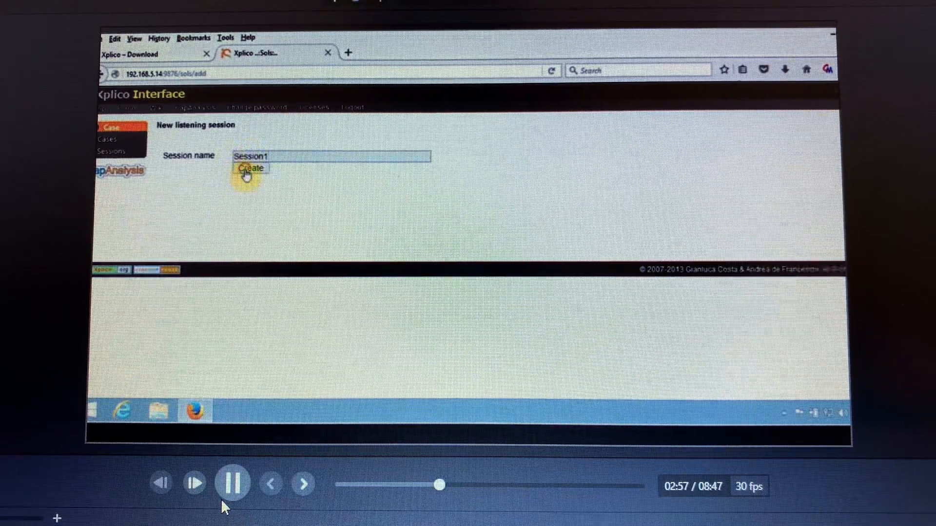
pyautogui.click(247, 168)
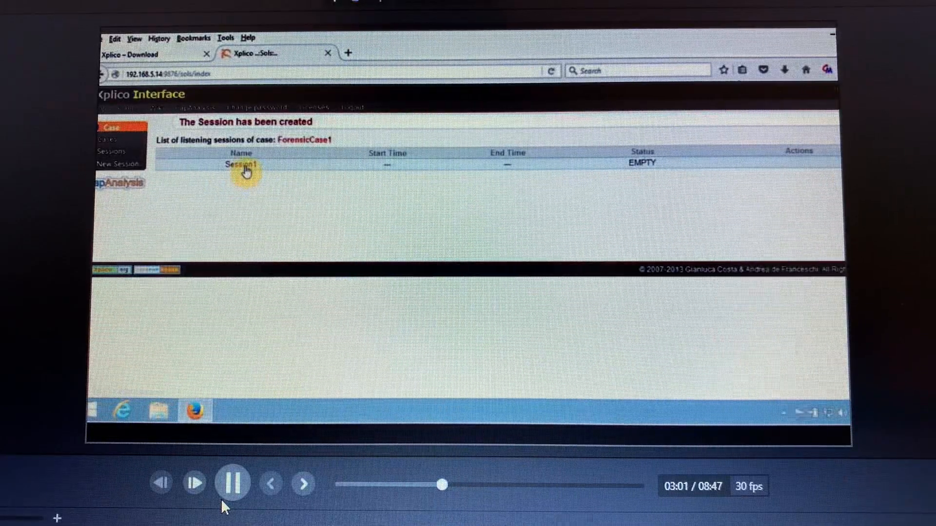
pyautogui.click(240, 163)
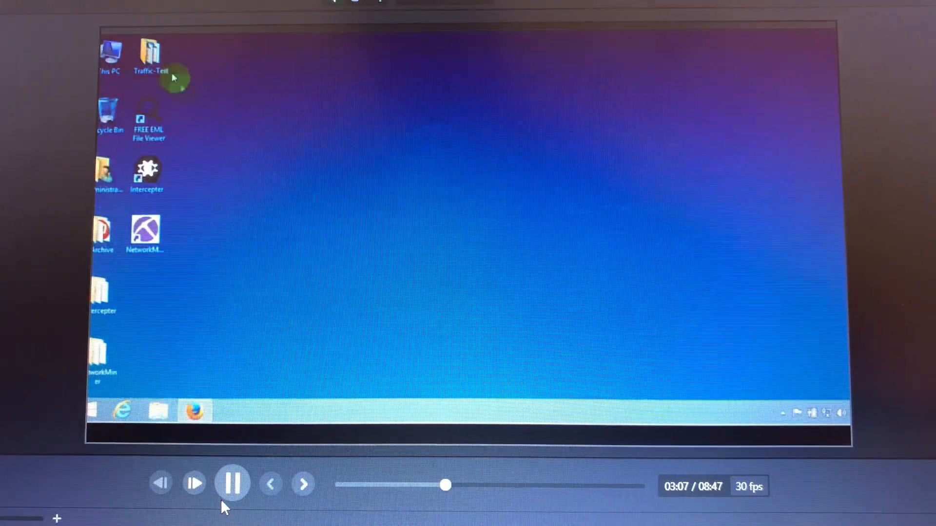
# View the two pcap files in the Traffic-Test folder, then return to the Xplico session page.
pyautogui.doubleClick(150, 54)
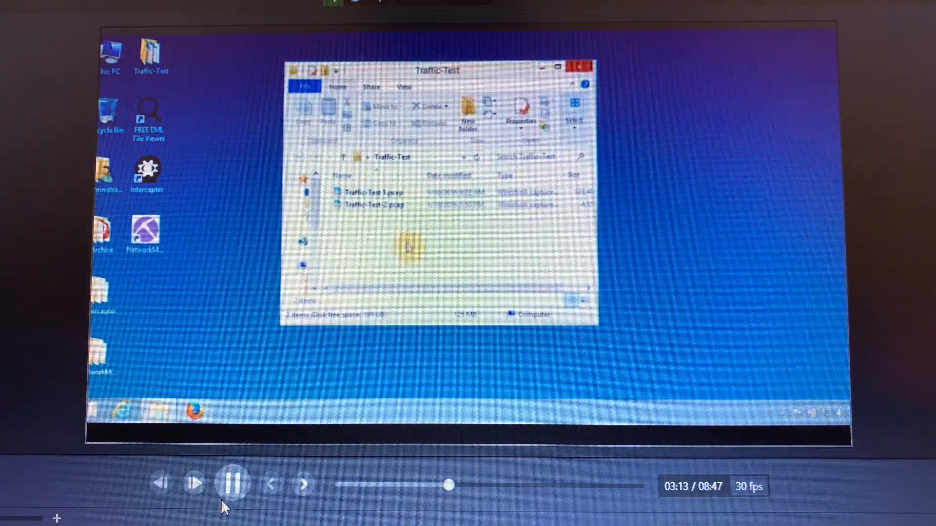
pyautogui.click(370, 192)
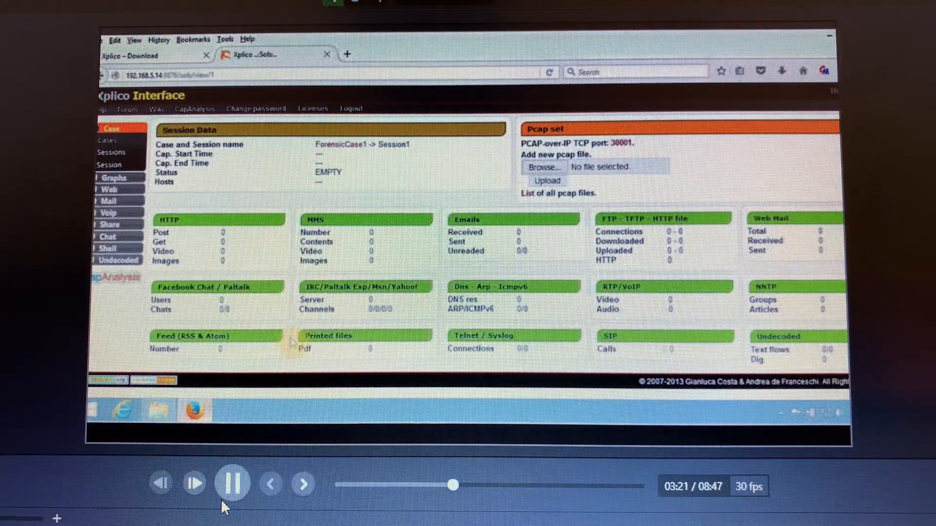
# Upload Traffic-Test 1.pcap from the Traffic-Test folder to Session1 for decoding.
pyautogui.click(542, 167)
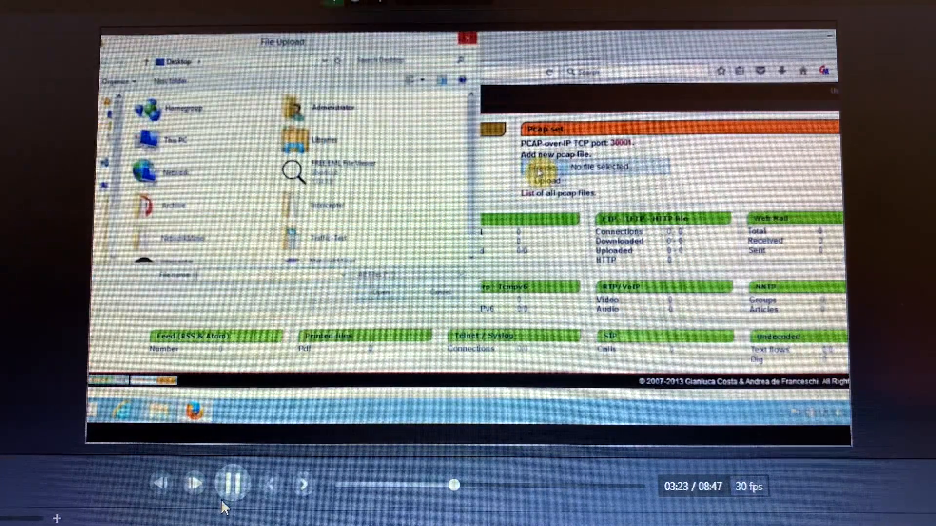
pyautogui.click(329, 237)
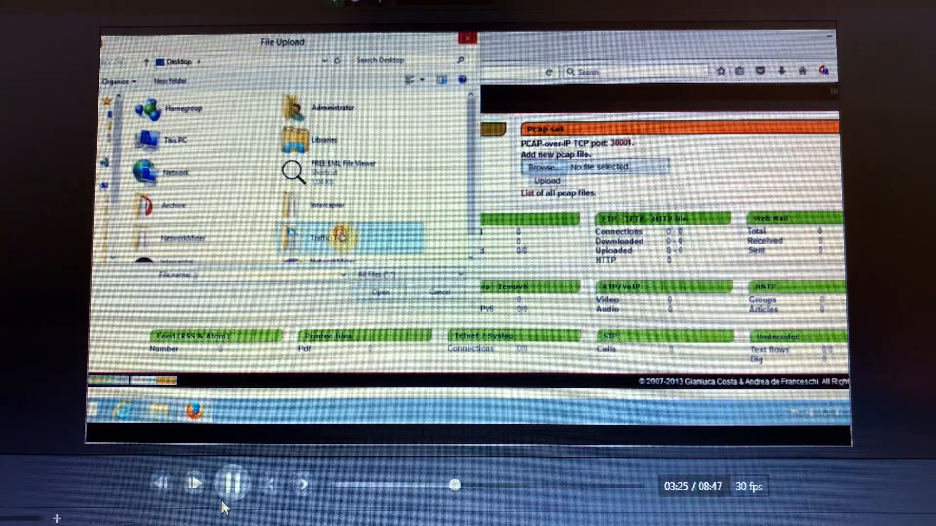
pyautogui.doubleClick(335, 237)
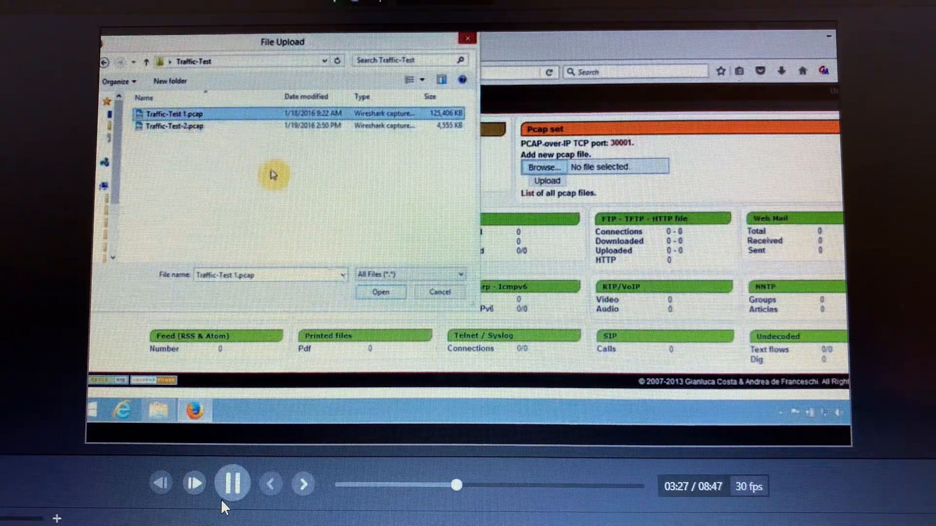
pyautogui.moveTo(410, 247)
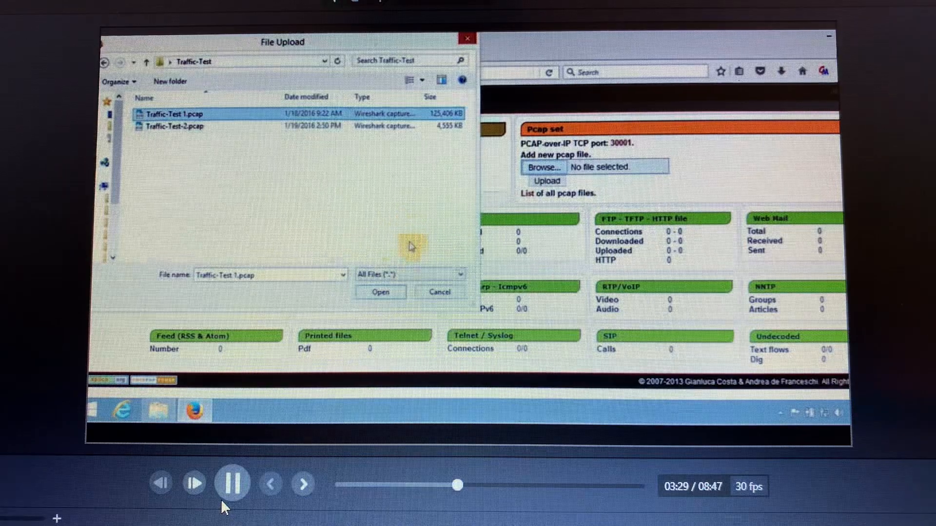
pyautogui.click(380, 292)
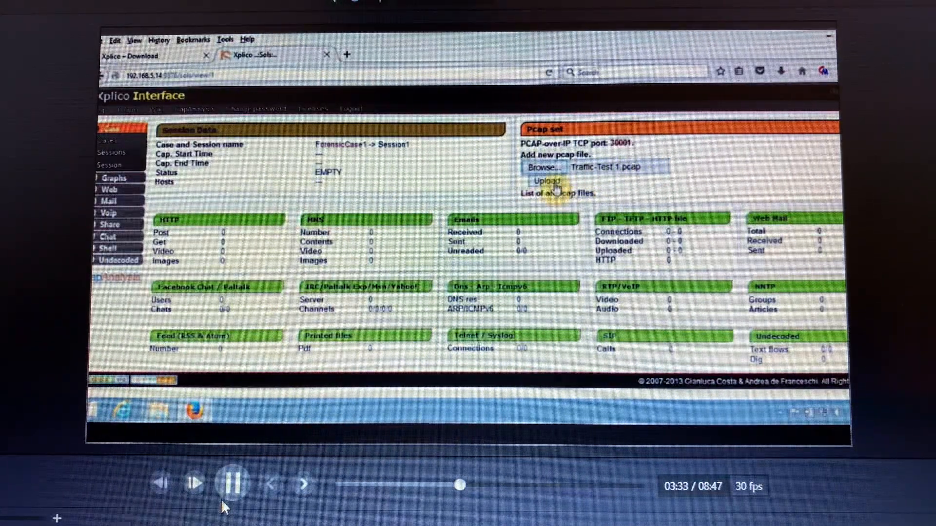
pyautogui.click(544, 181)
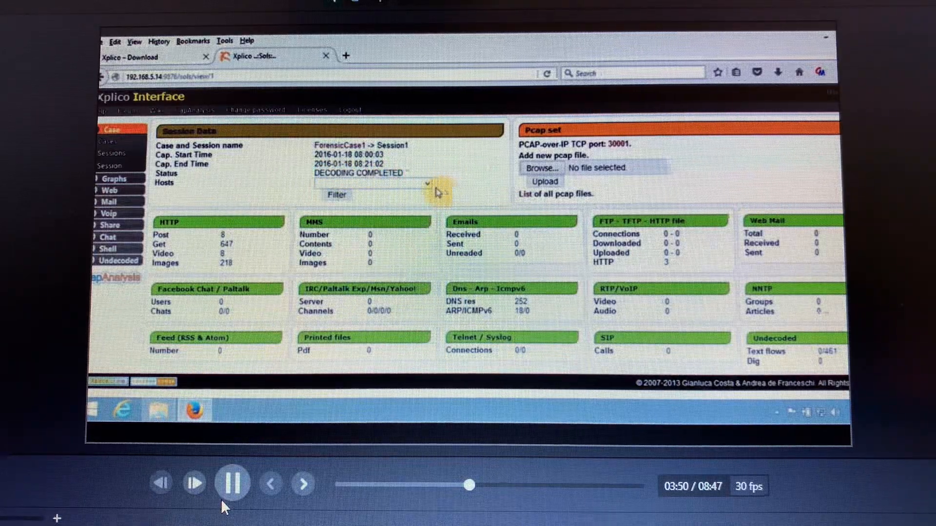
pyautogui.click(425, 183)
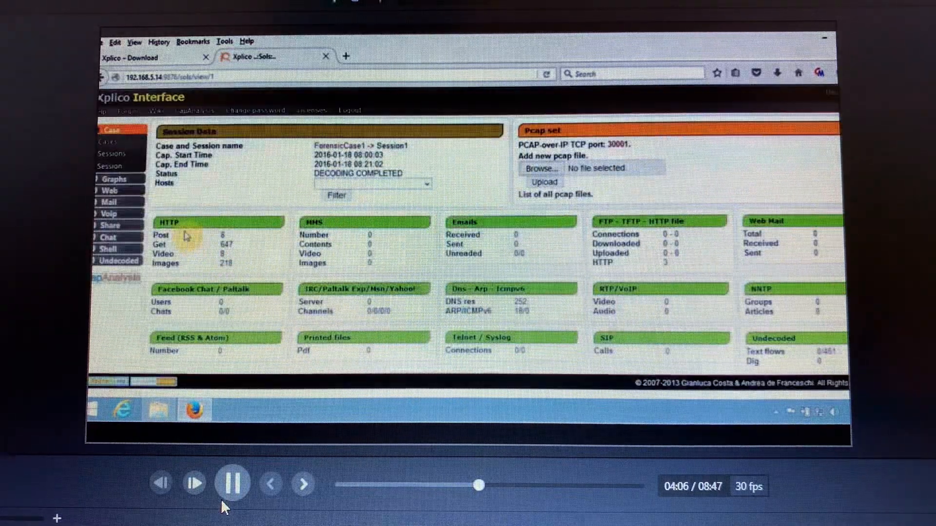
pyautogui.moveTo(221, 233)
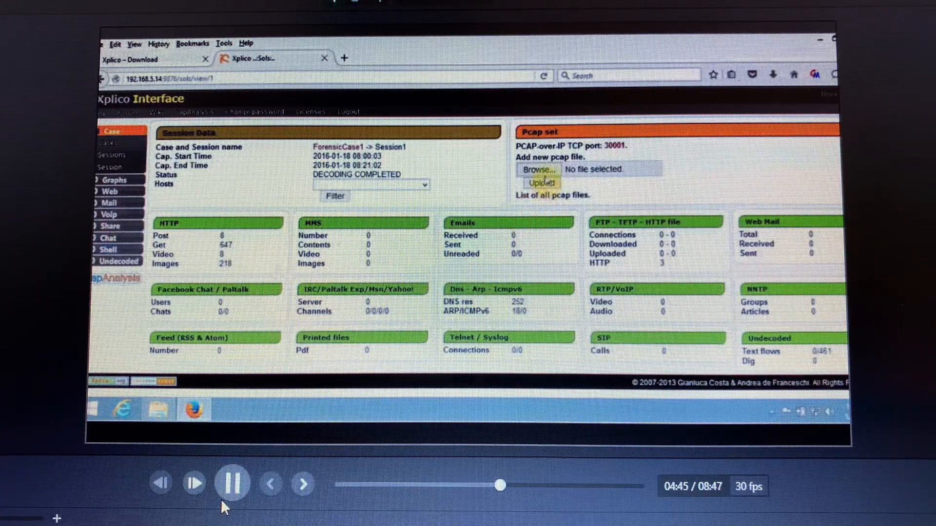
# Upload Traffic-Test-2.pcap to Session1 for decoding.
pyautogui.click(536, 170)
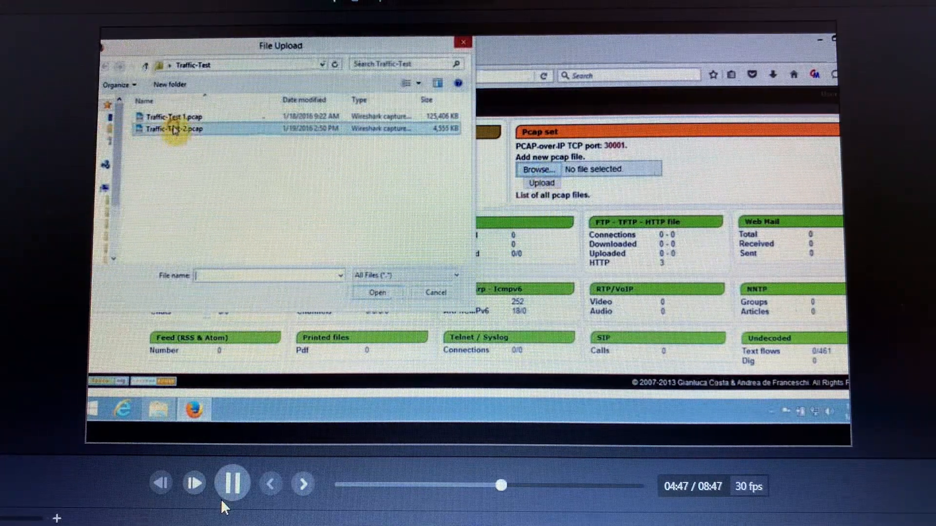
pyautogui.click(174, 129)
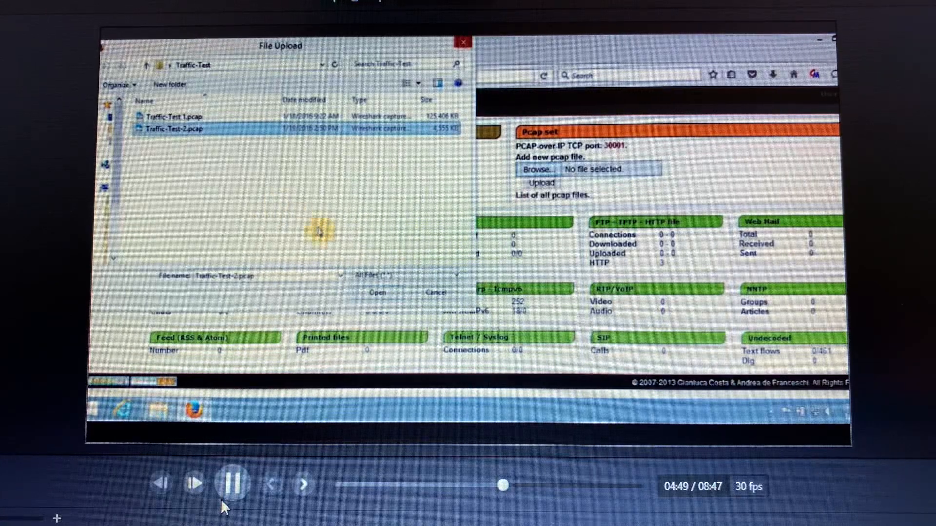
pyautogui.click(376, 292)
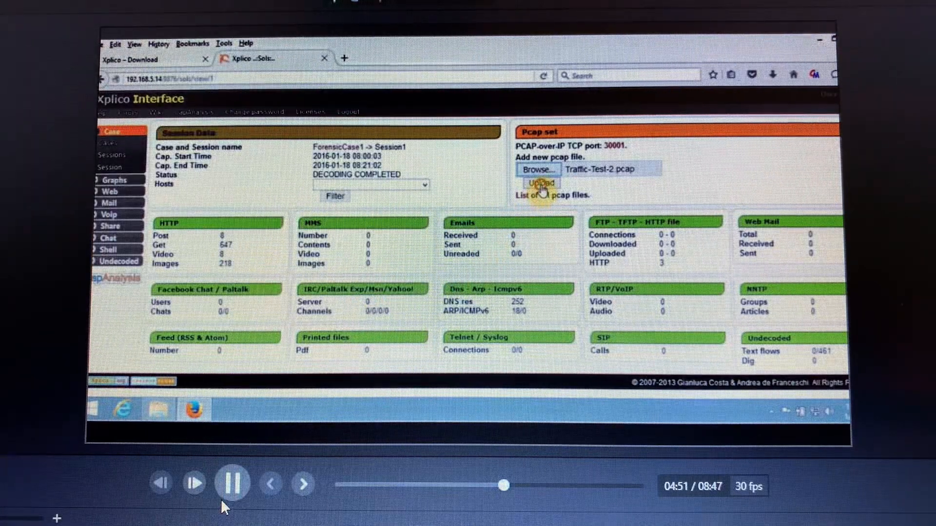
pyautogui.click(536, 183)
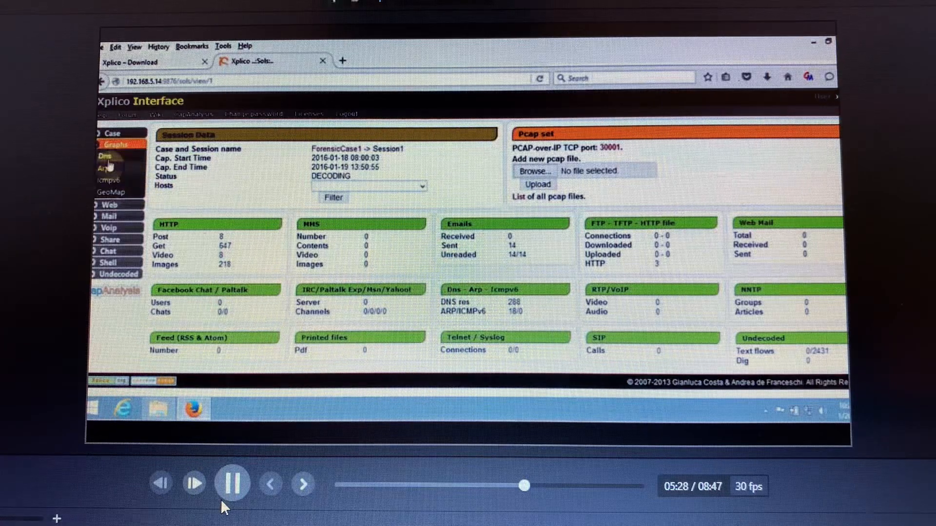
# View the decoded DNS messages list showing repeated mail.homedom.com lookups.
pyautogui.click(104, 156)
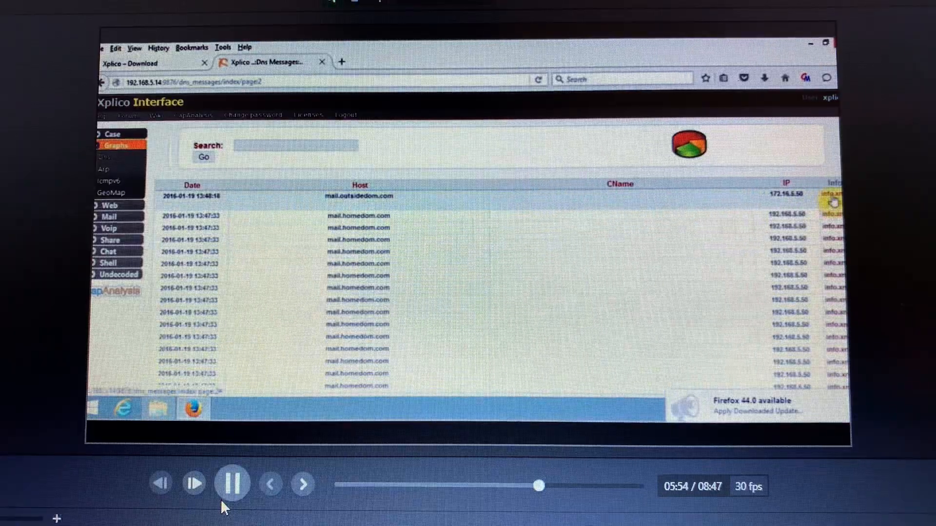
pyautogui.click(831, 196)
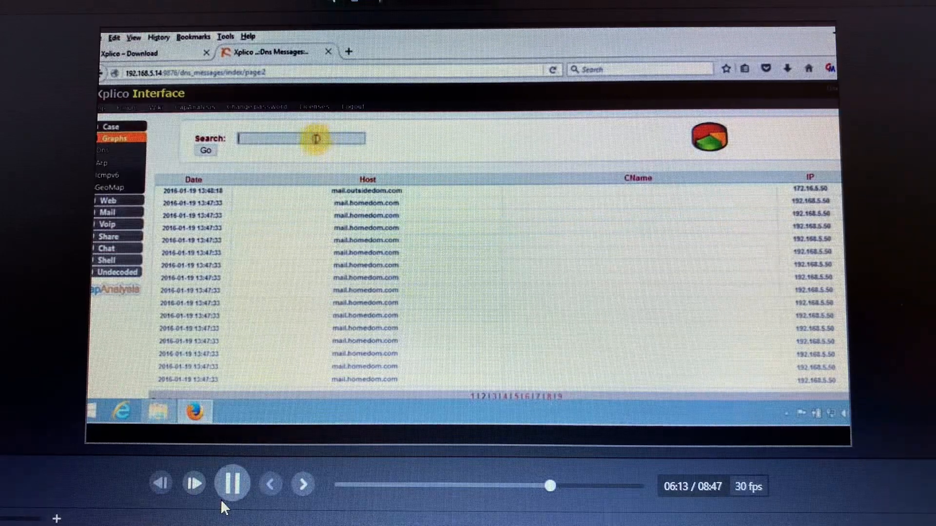
# Enter 'mail.homedom.c' in the DNS search box to filter responses for that host.
pyautogui.write('ma')
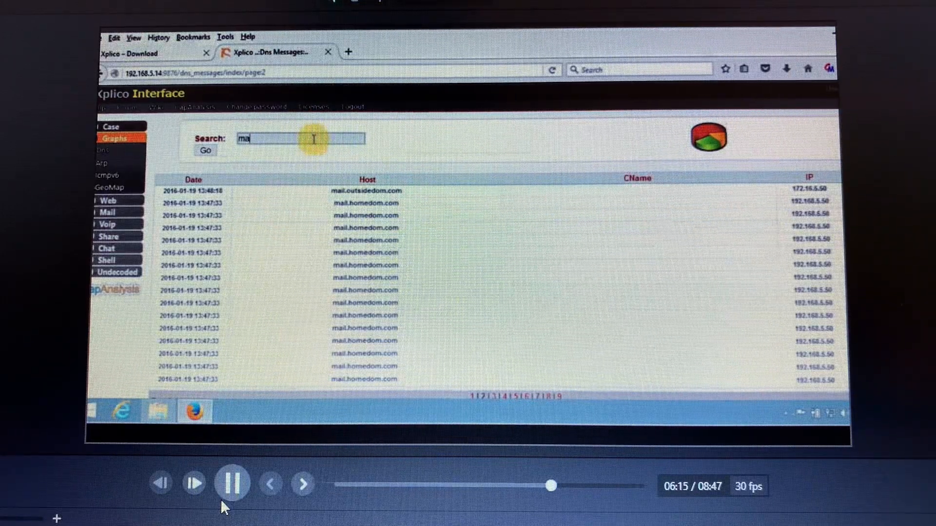
pyautogui.write('l')
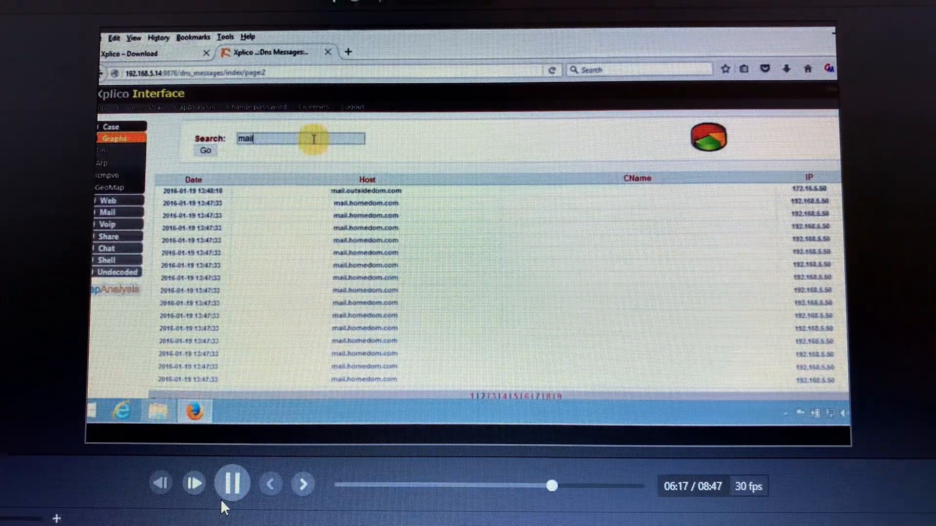
pyautogui.write('homedom')
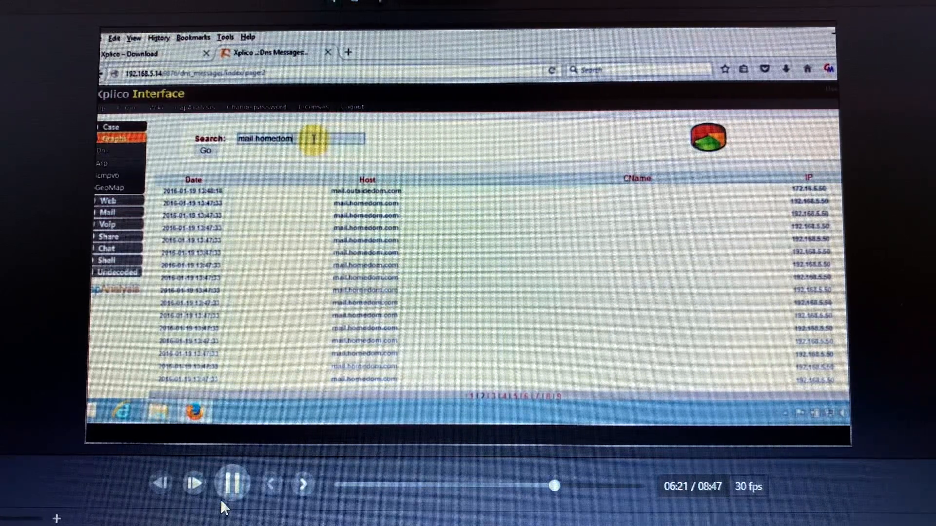
pyautogui.write('c')
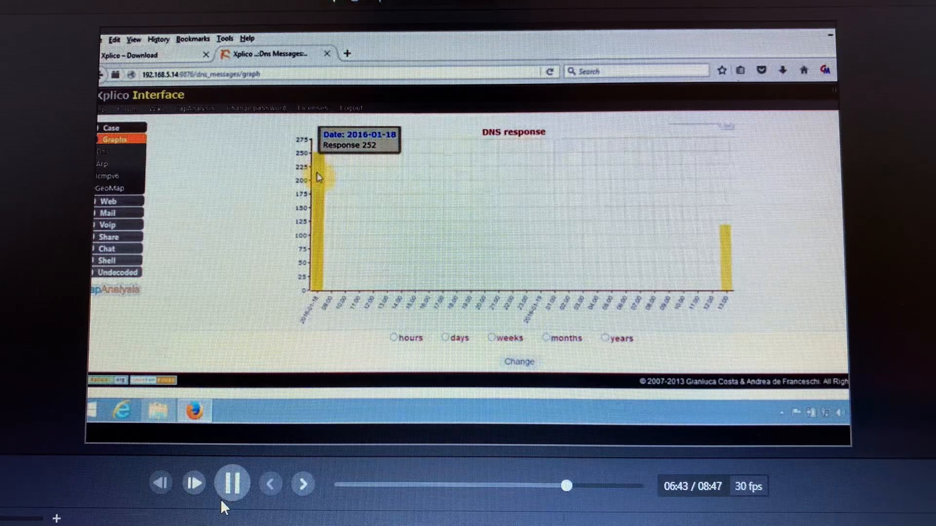
pyautogui.moveTo(729, 259)
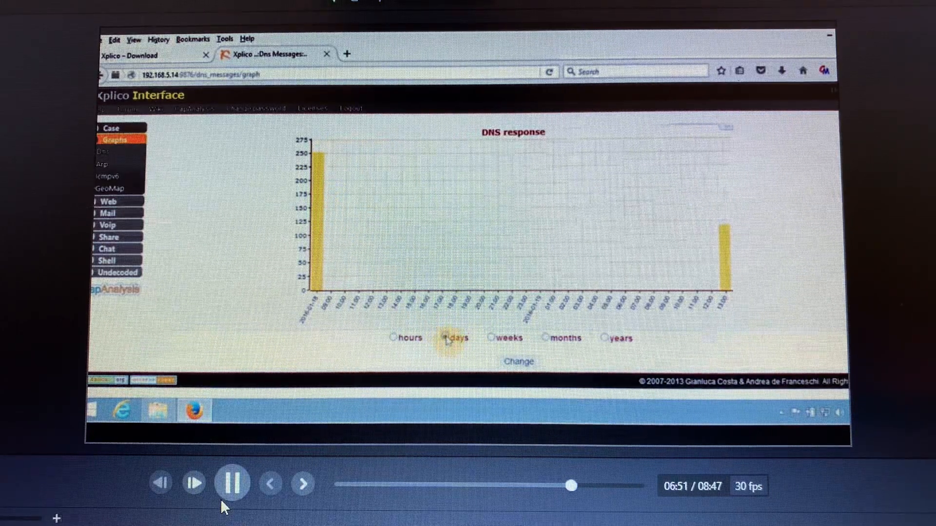
# Switch the chart grouping to days and redraw it, giving one bar per date.
pyautogui.click(444, 337)
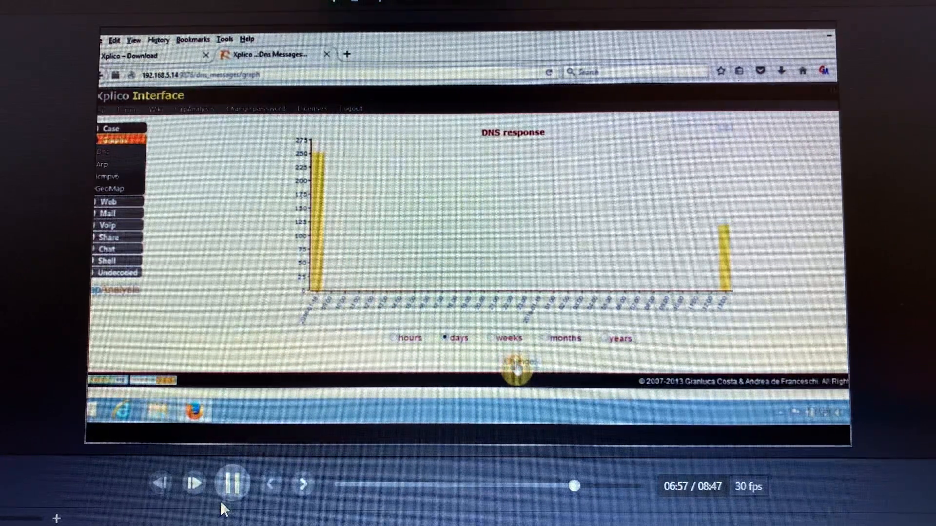
pyautogui.click(517, 361)
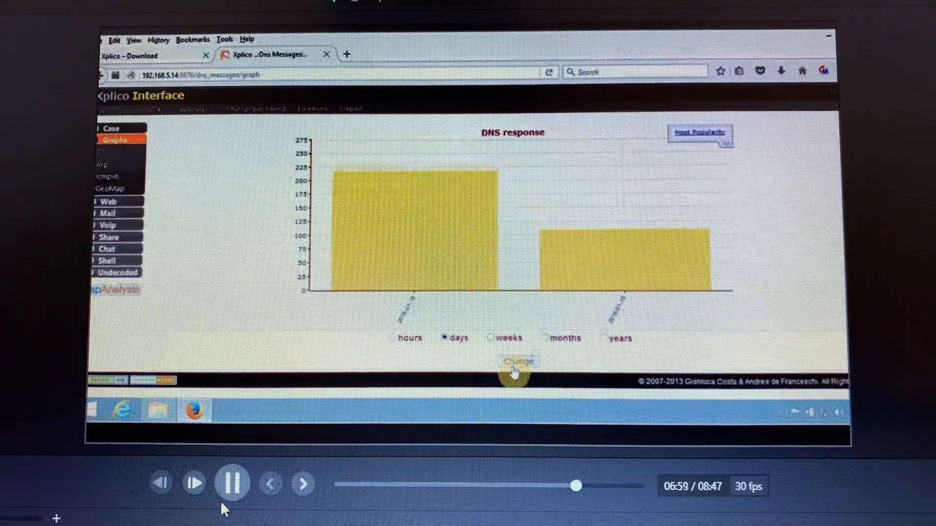
pyautogui.moveTo(459, 263)
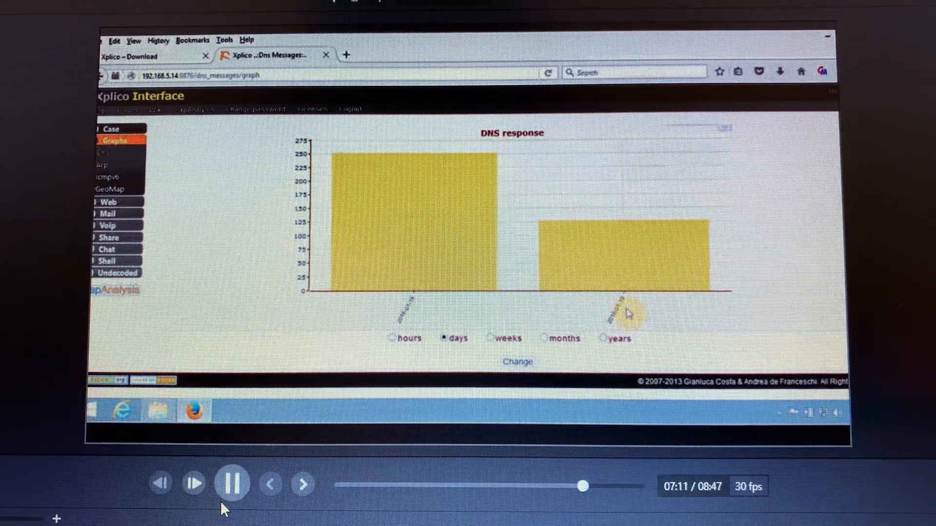
pyautogui.moveTo(650, 236)
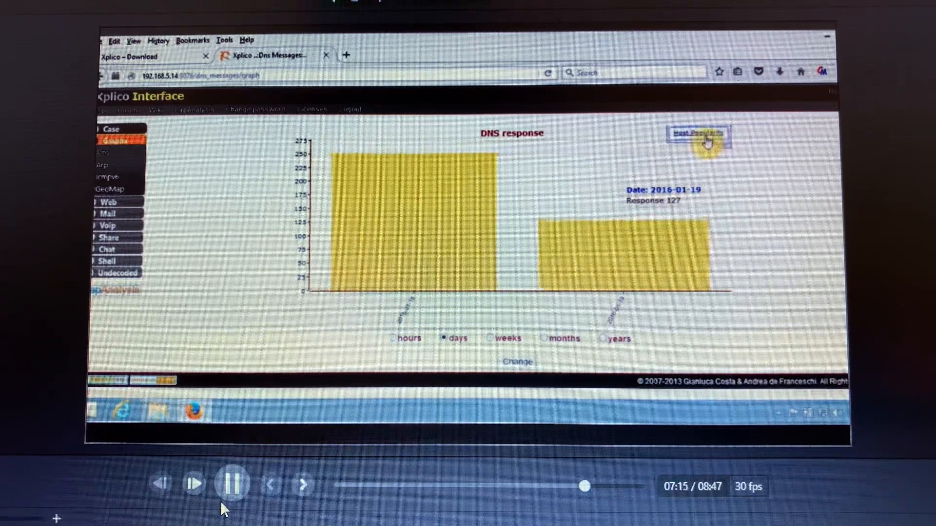
# View the Host Popularity chart and GeoMap listing, then list the captured Web URLs.
pyautogui.click(697, 132)
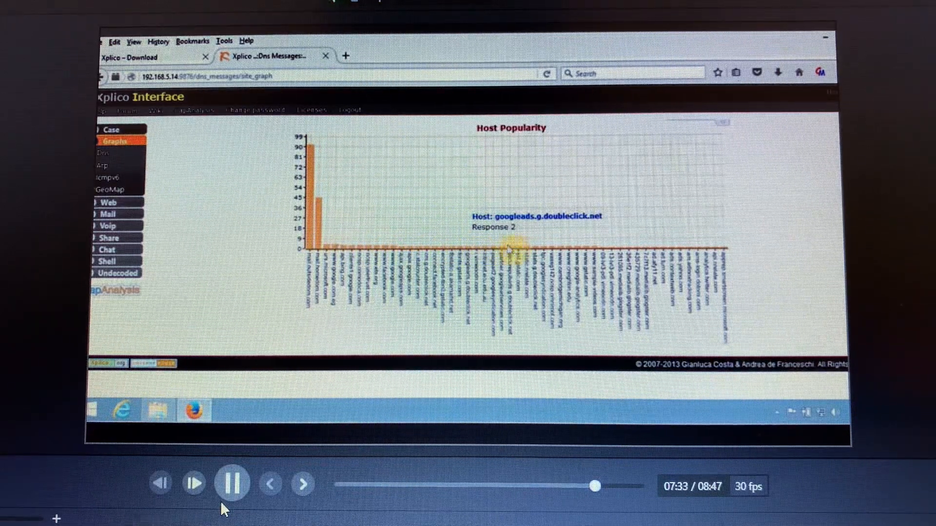
pyautogui.click(110, 190)
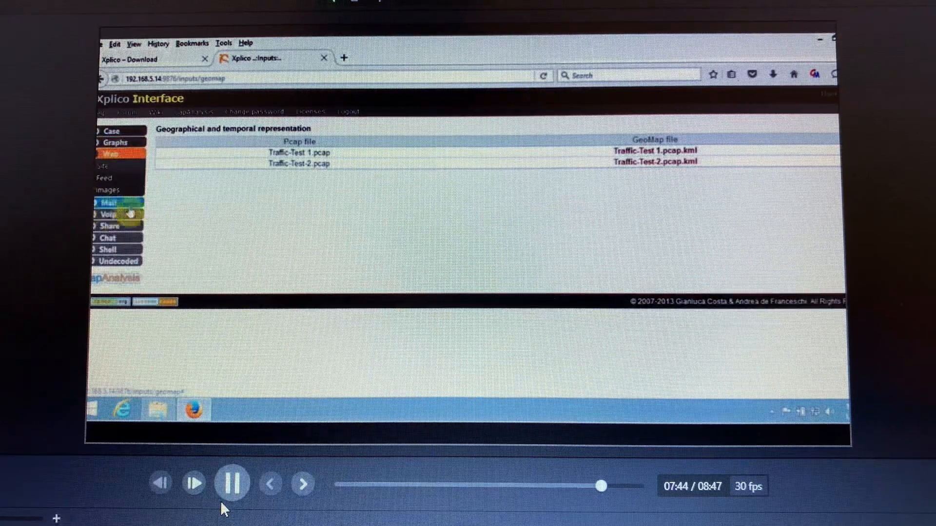
pyautogui.click(110, 154)
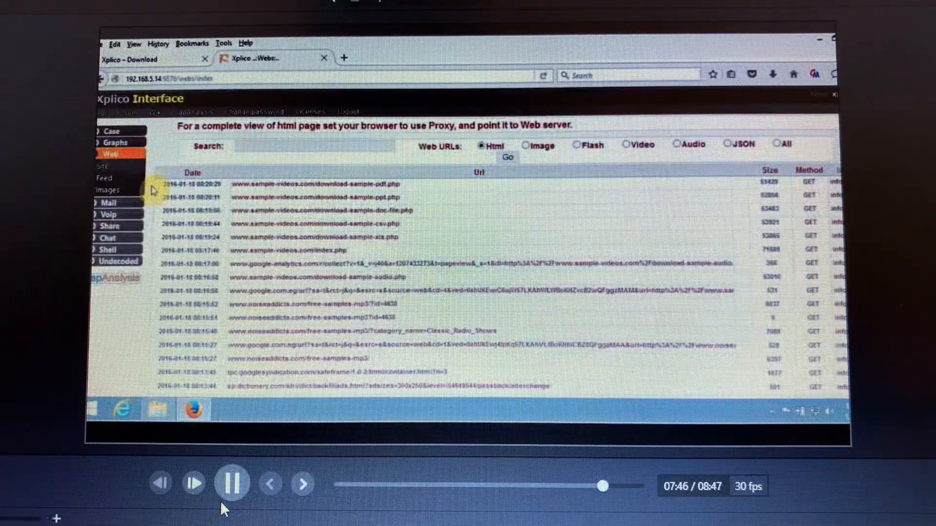